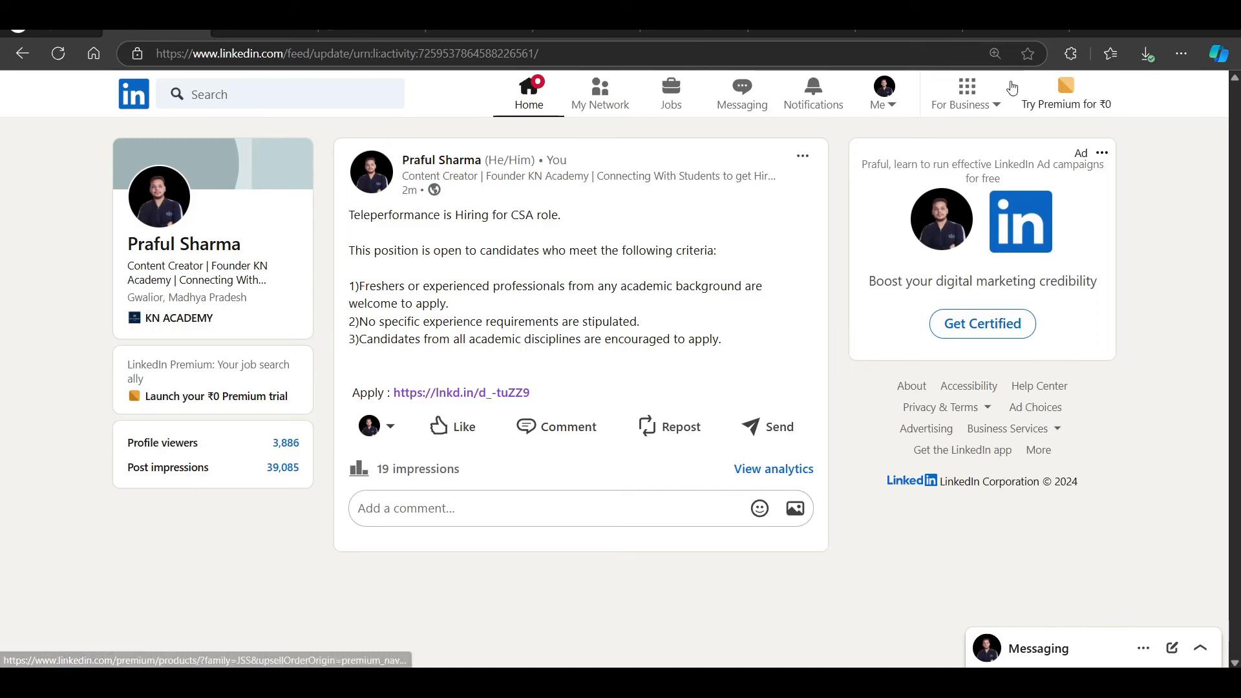
{"action": "mouse_move", "coordinate": [556, 309]}
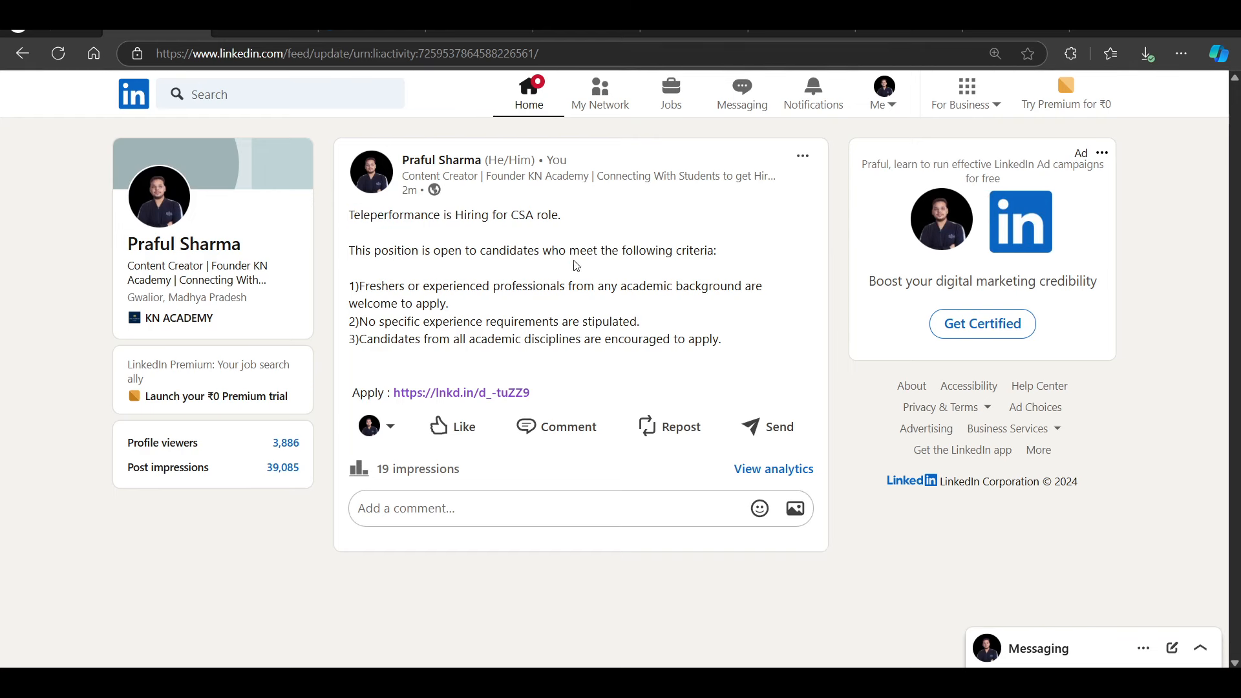
Highlight the eligibility criteria lines, including the academic disciplines criterion, in the Zomato post
{"action": "double_click", "coordinate": [535, 214]}
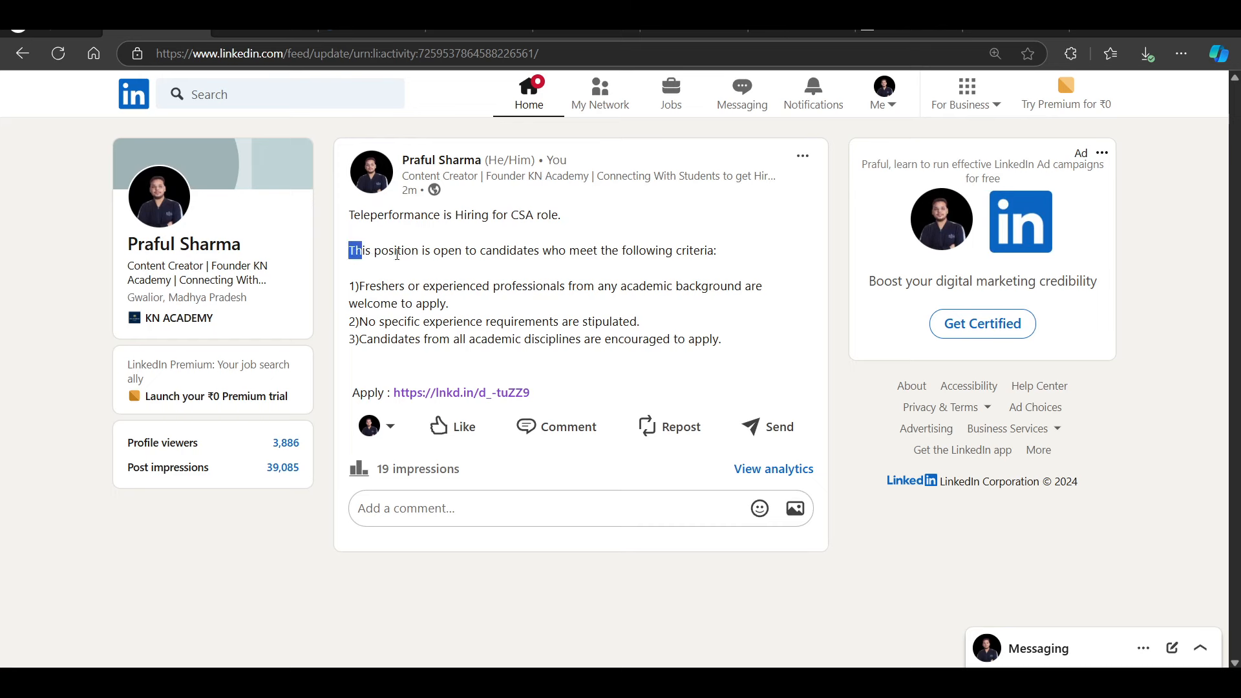
{"action": "left_click_drag", "start_coordinate": [348, 250], "coordinate": [626, 249]}
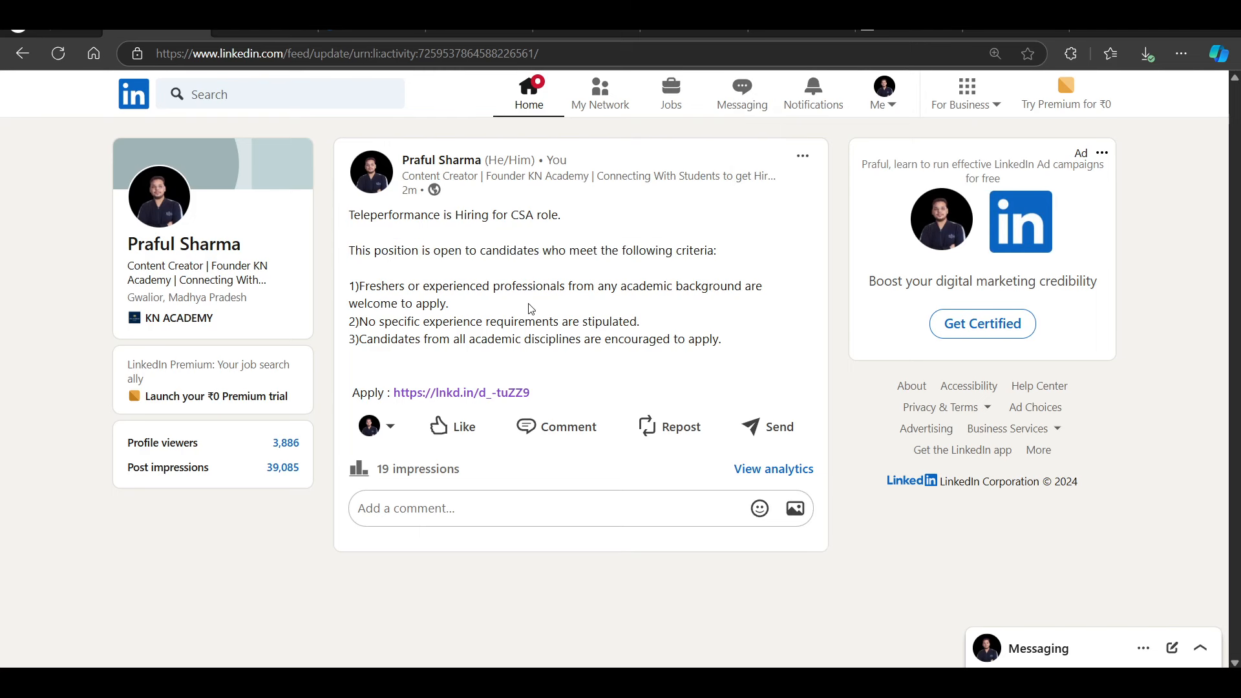
{"action": "left_click_drag", "start_coordinate": [569, 287], "coordinate": [762, 287]}
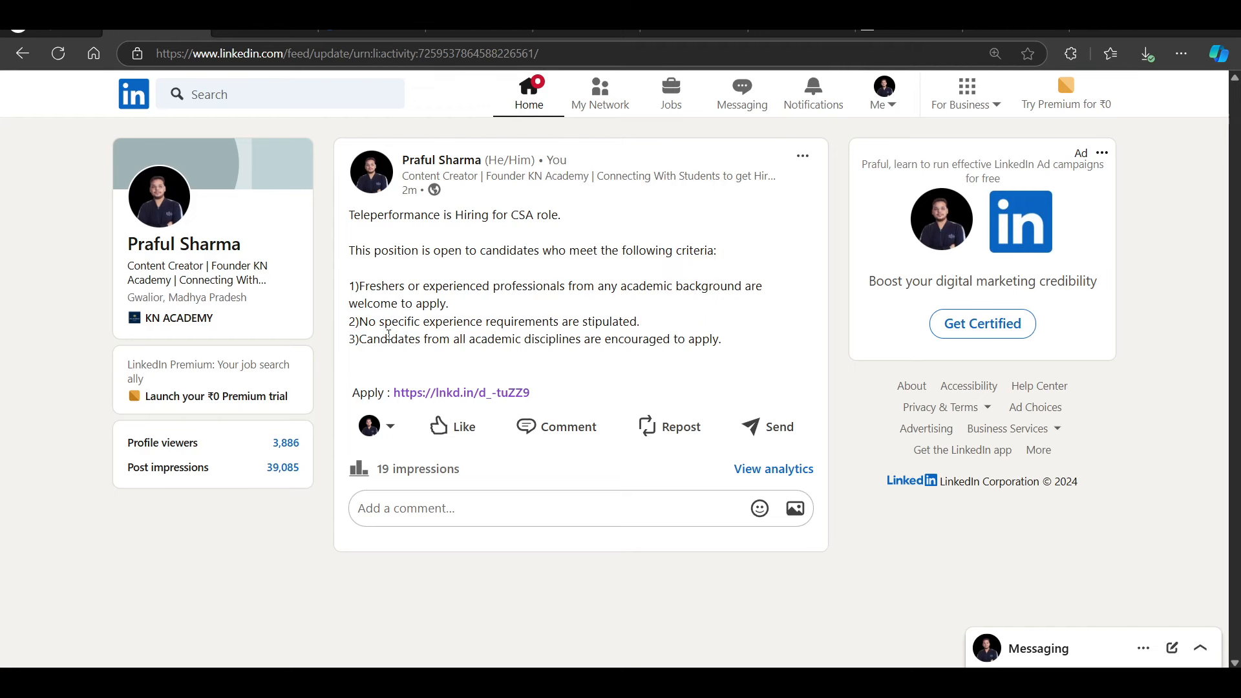
{"action": "left_click_drag", "start_coordinate": [361, 338], "coordinate": [596, 339]}
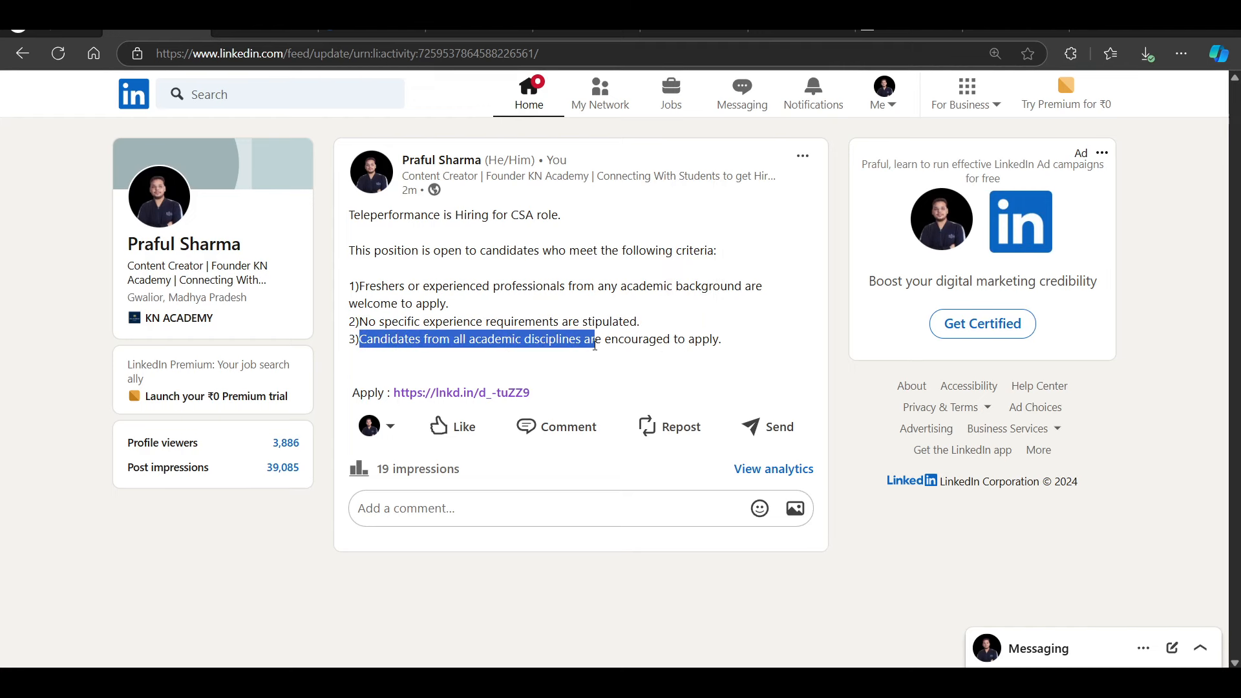
{"action": "left_click", "coordinate": [609, 322]}
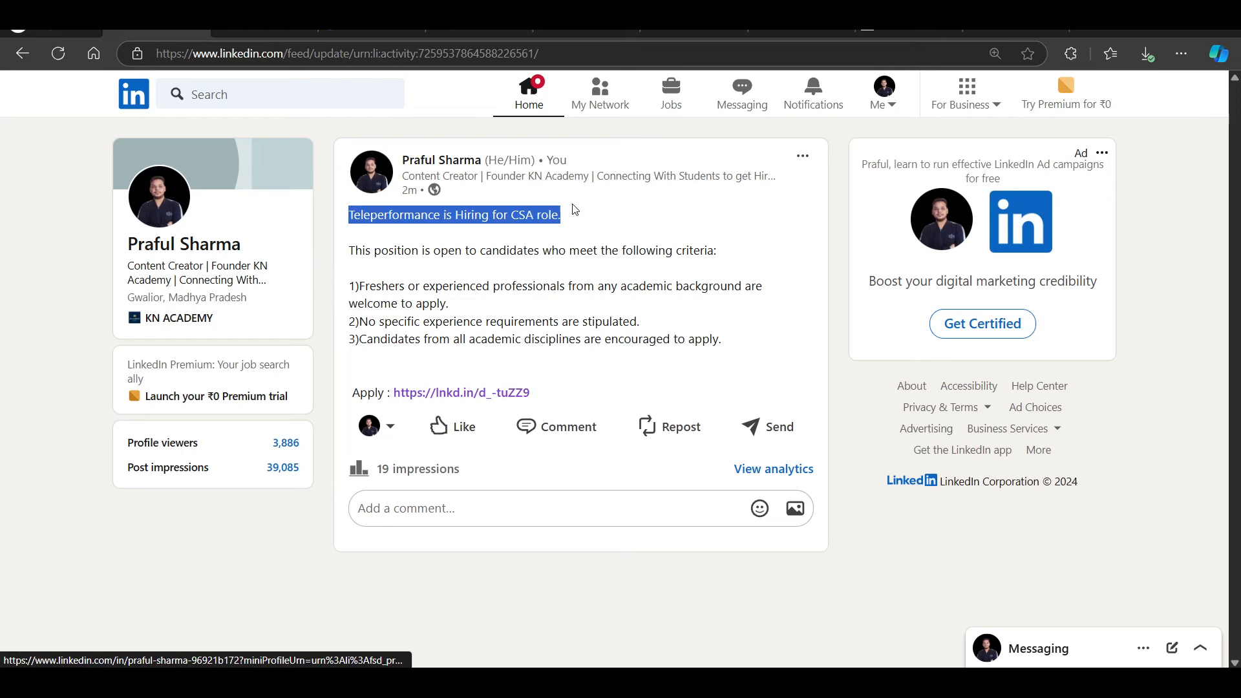
Point out the Data Analyst title, location and position overview, then move down the post
{"action": "left_click", "coordinate": [521, 235]}
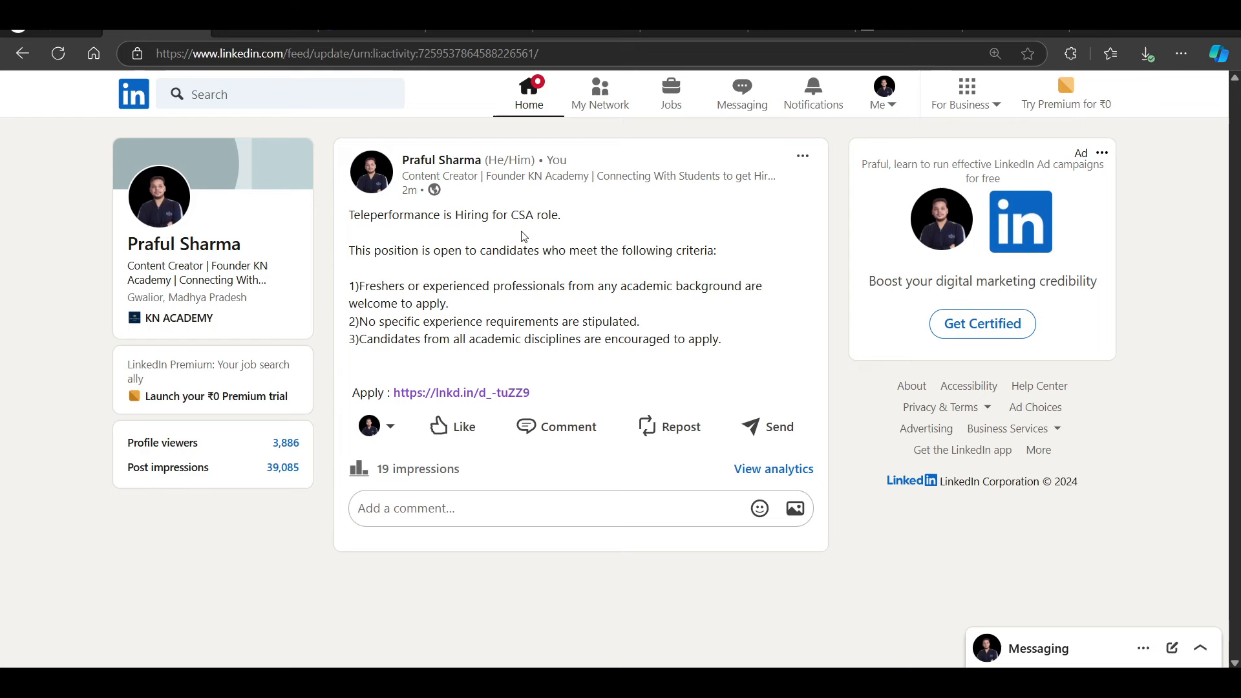
{"action": "key", "text": "Ctrl+f"}
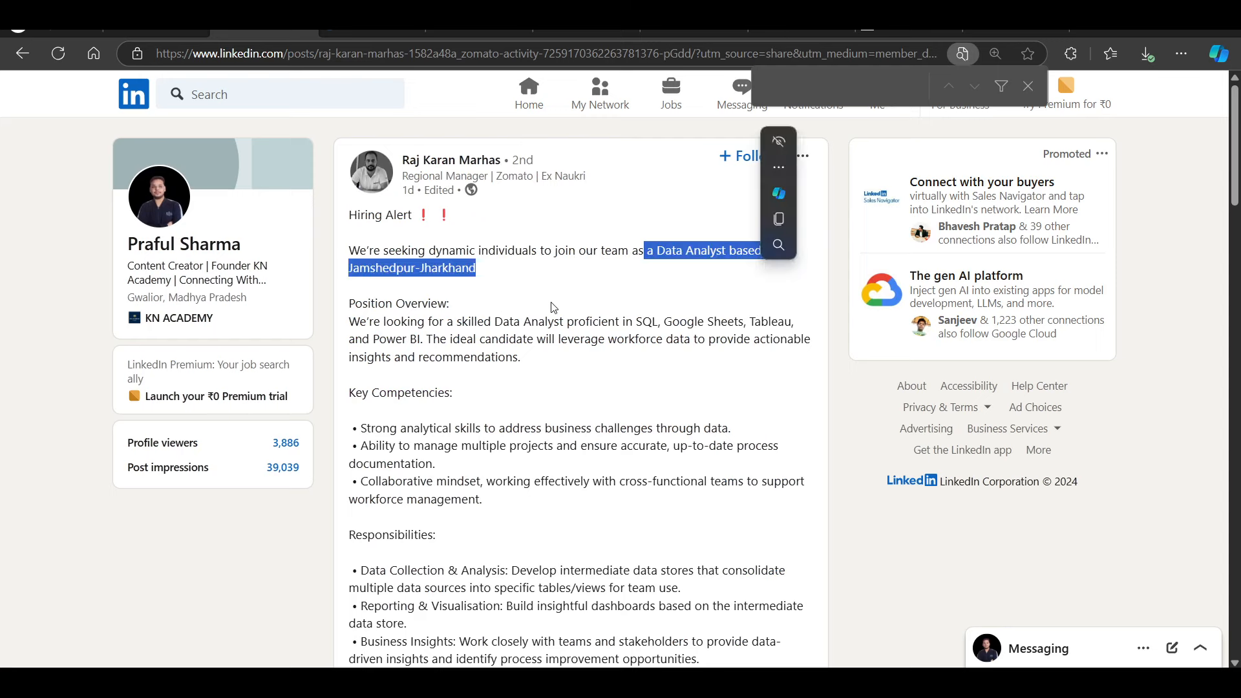
{"action": "left_click", "coordinate": [552, 308]}
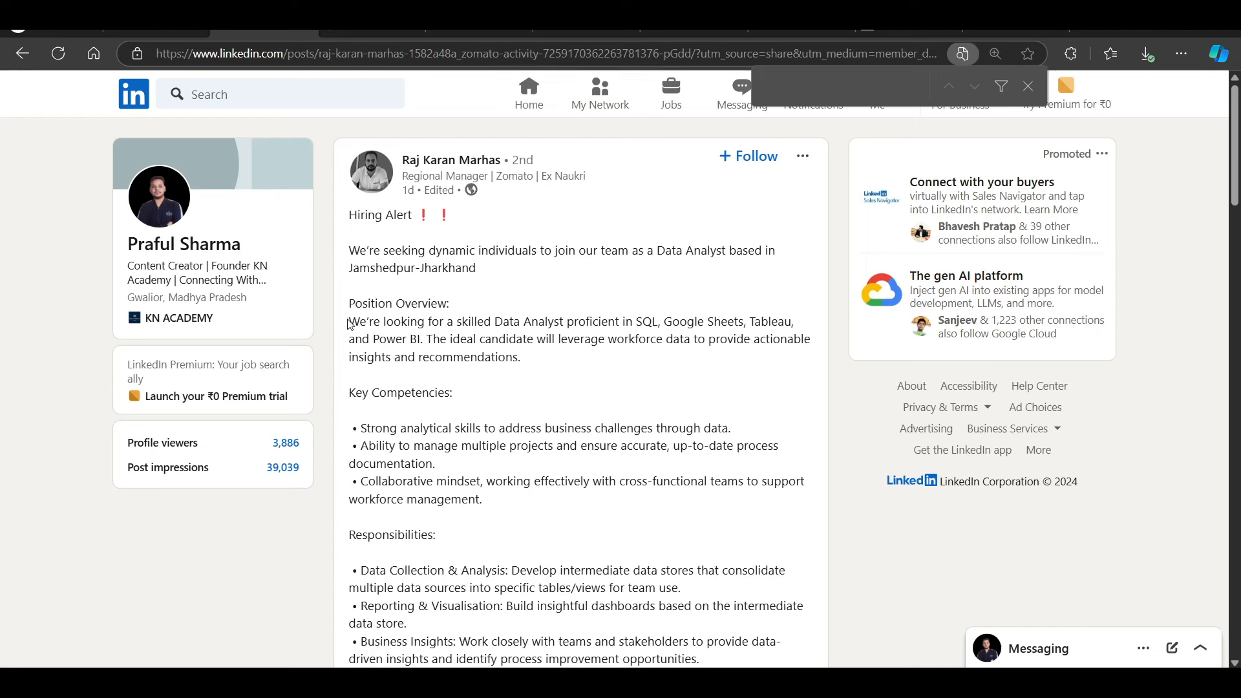
{"action": "left_click_drag", "start_coordinate": [368, 322], "coordinate": [634, 322]}
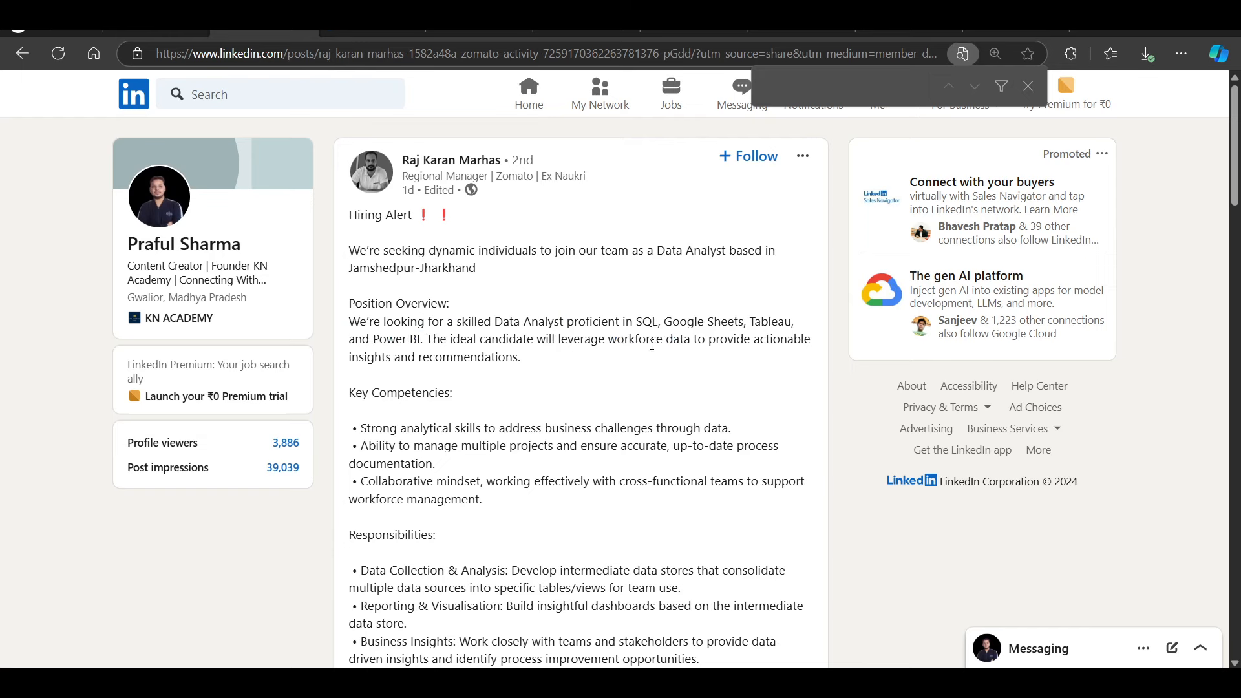
{"action": "scroll", "scroll_direction": "down", "scroll_amount": 3}
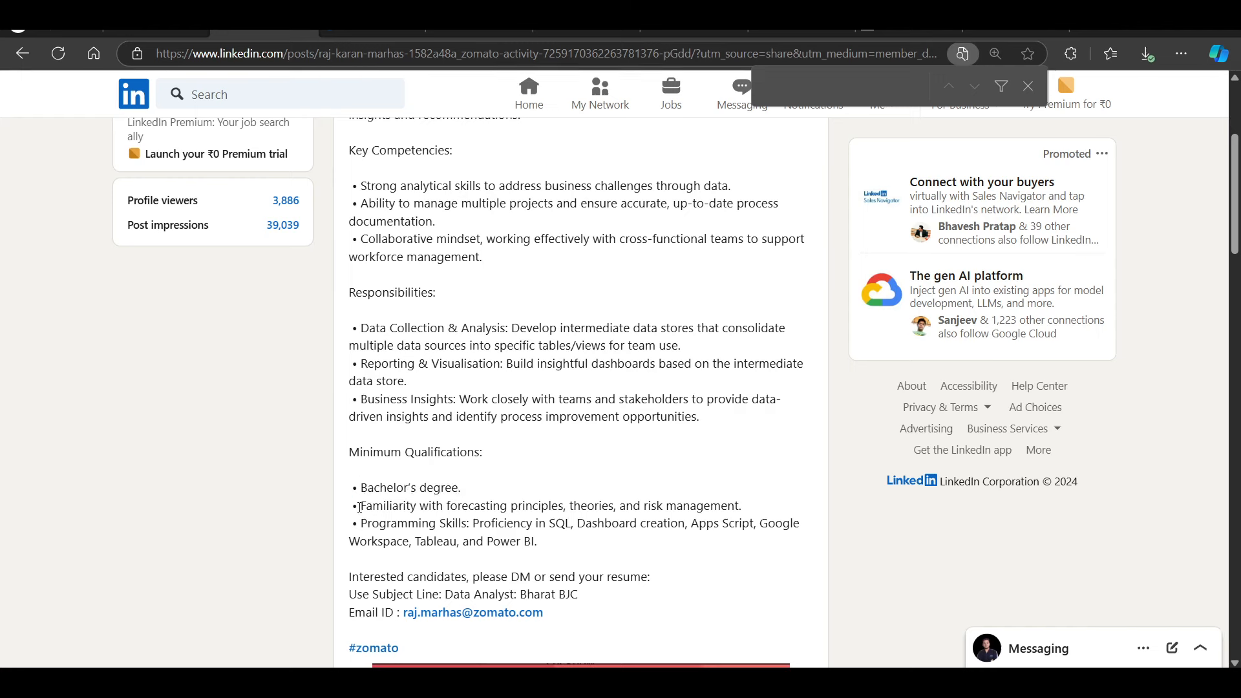
Highlight the forecasting and programming skills qualifications and continue to the Email ID and attached image
{"action": "left_click_drag", "start_coordinate": [358, 506], "coordinate": [713, 524]}
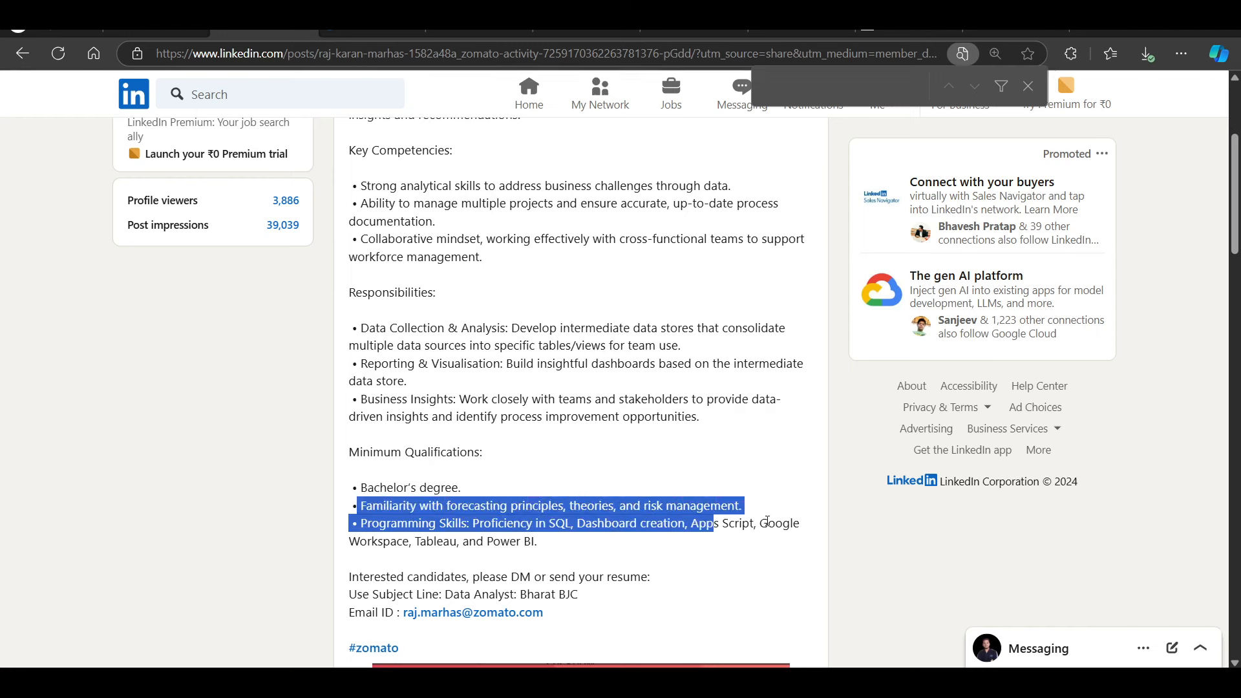
{"action": "left_click", "coordinate": [511, 535]}
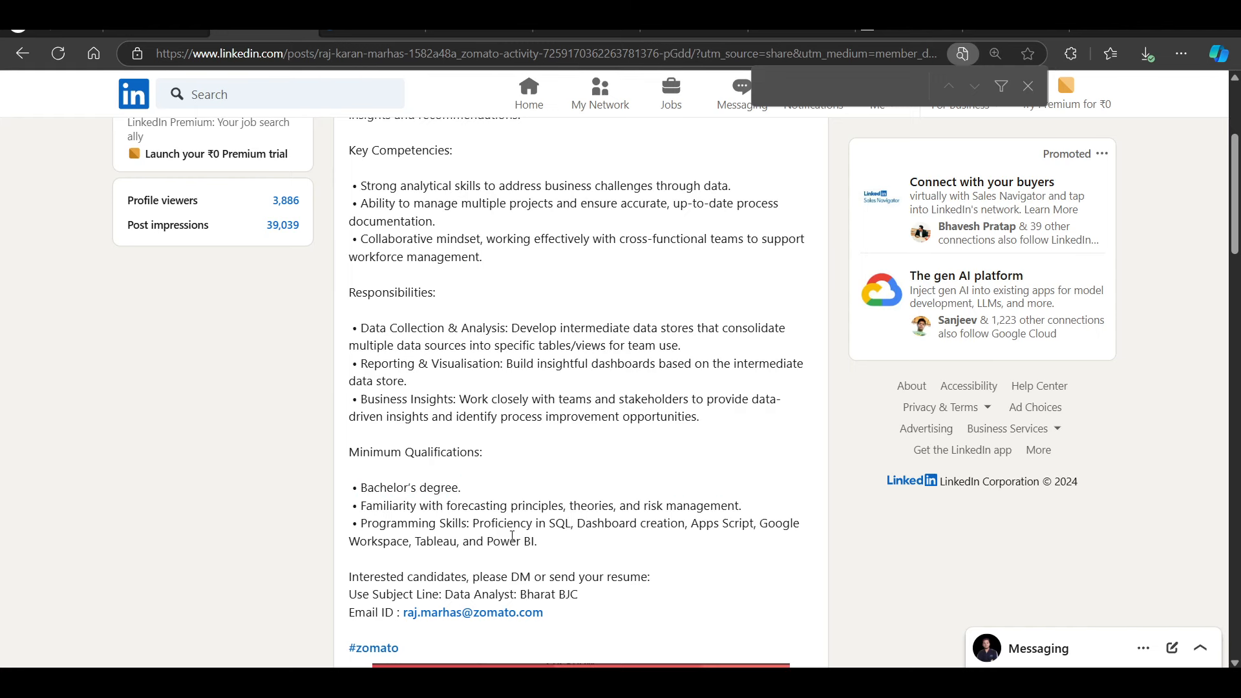
{"action": "scroll", "scroll_direction": "down", "scroll_amount": 3}
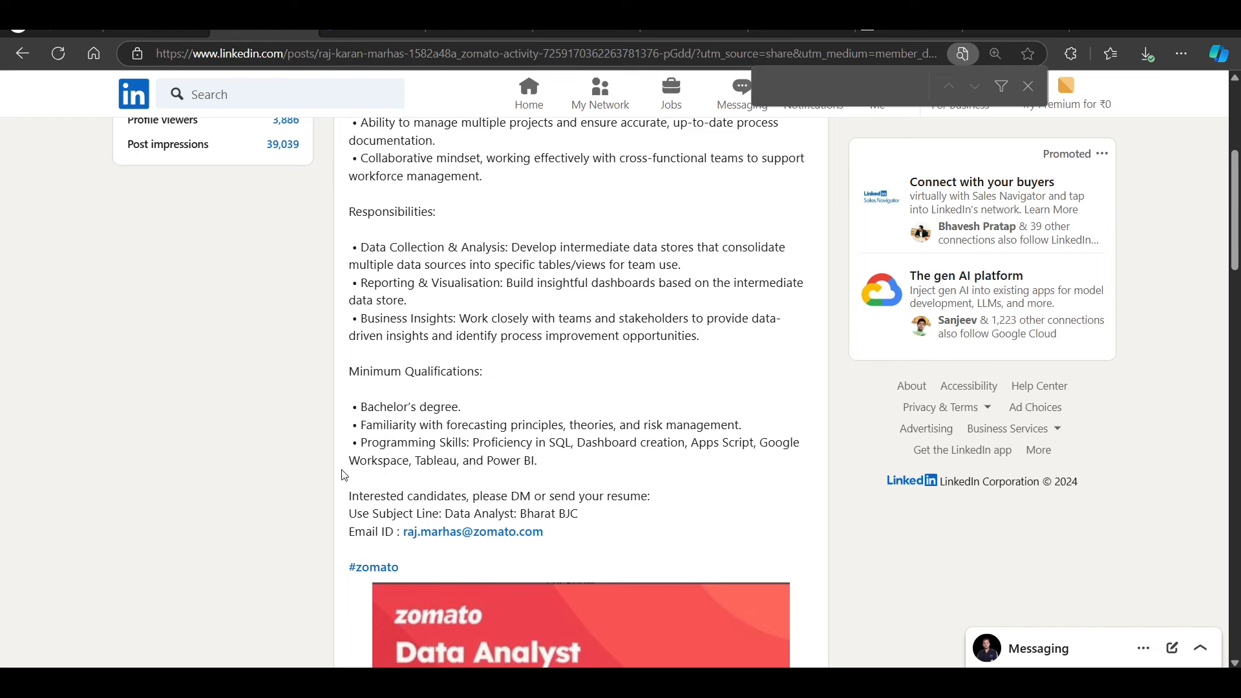
{"action": "mouse_move", "coordinate": [865, 441]}
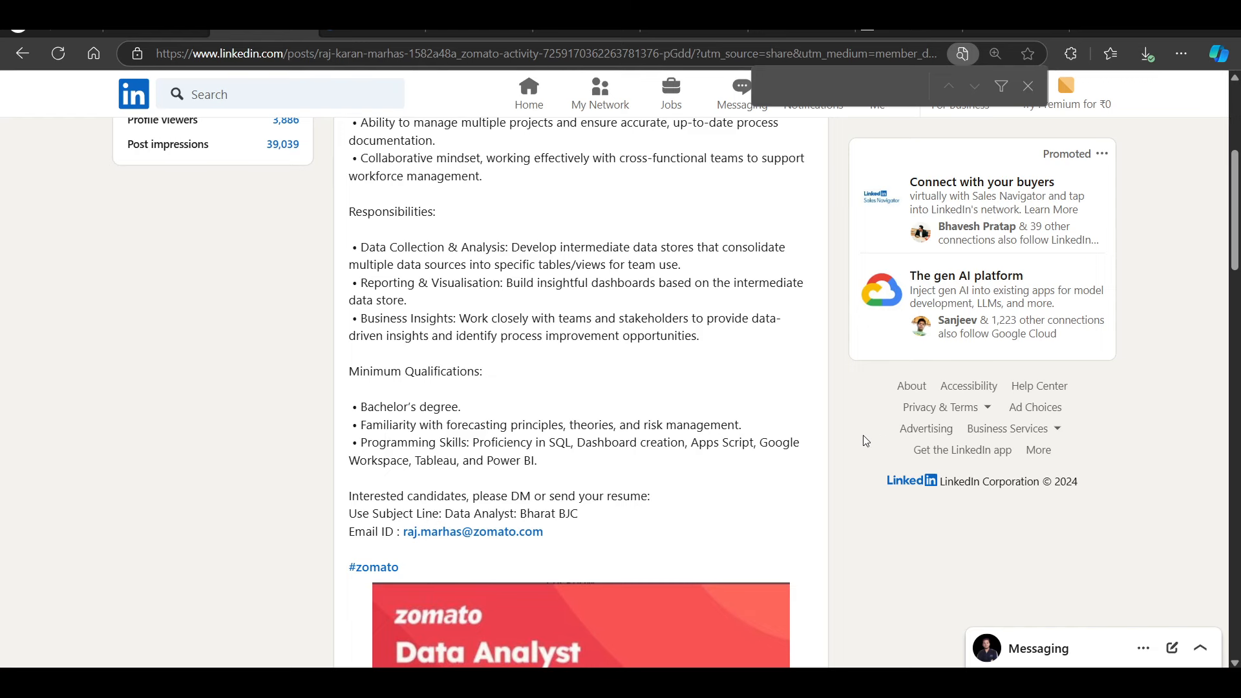
{"action": "scroll", "scroll_direction": "down", "scroll_amount": 3}
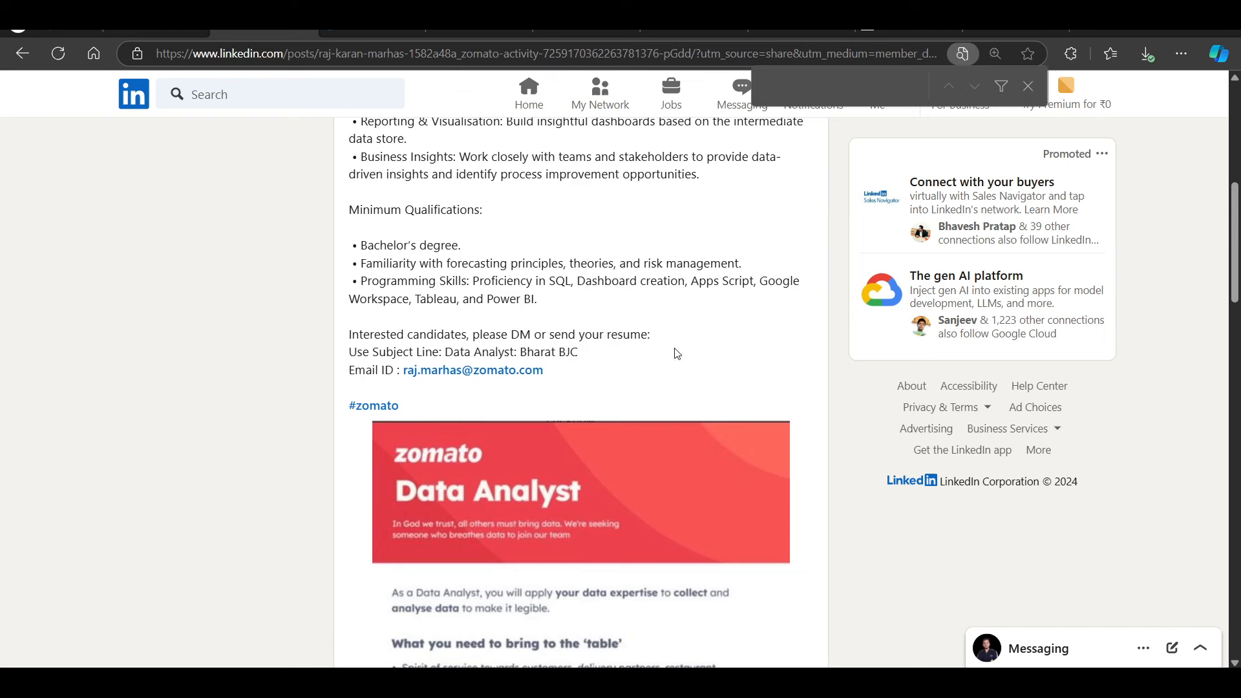
{"action": "mouse_move", "coordinate": [474, 370]}
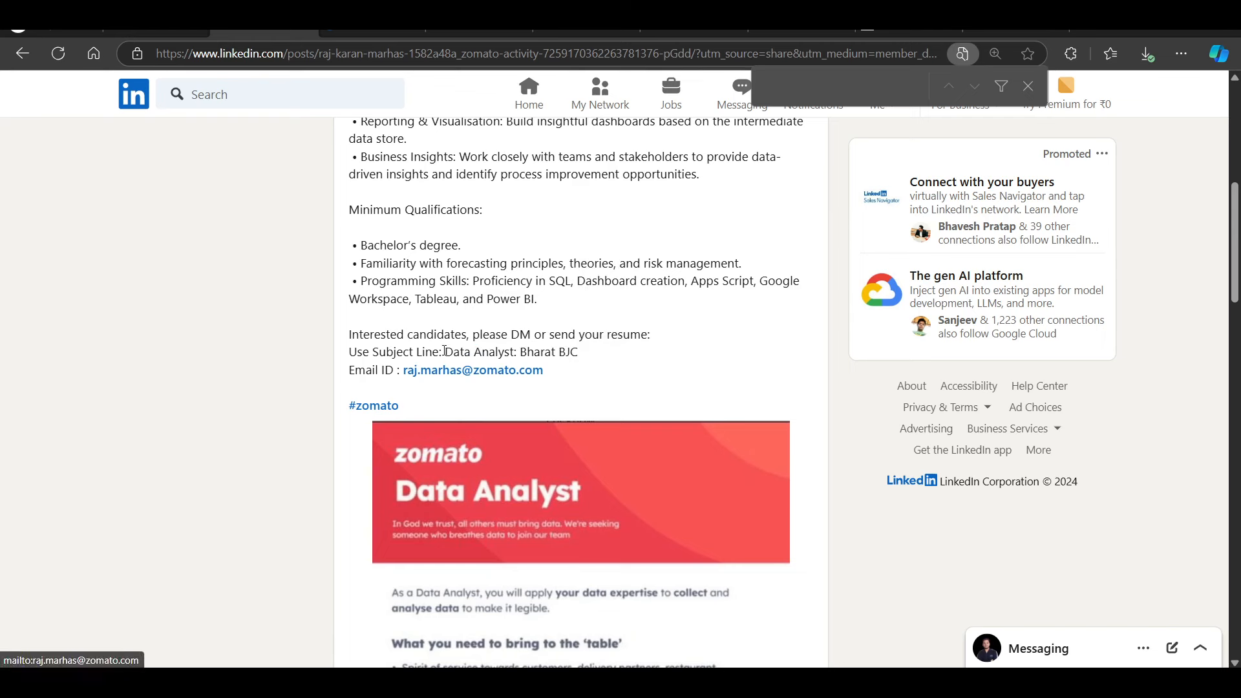
{"action": "mouse_move", "coordinate": [661, 372]}
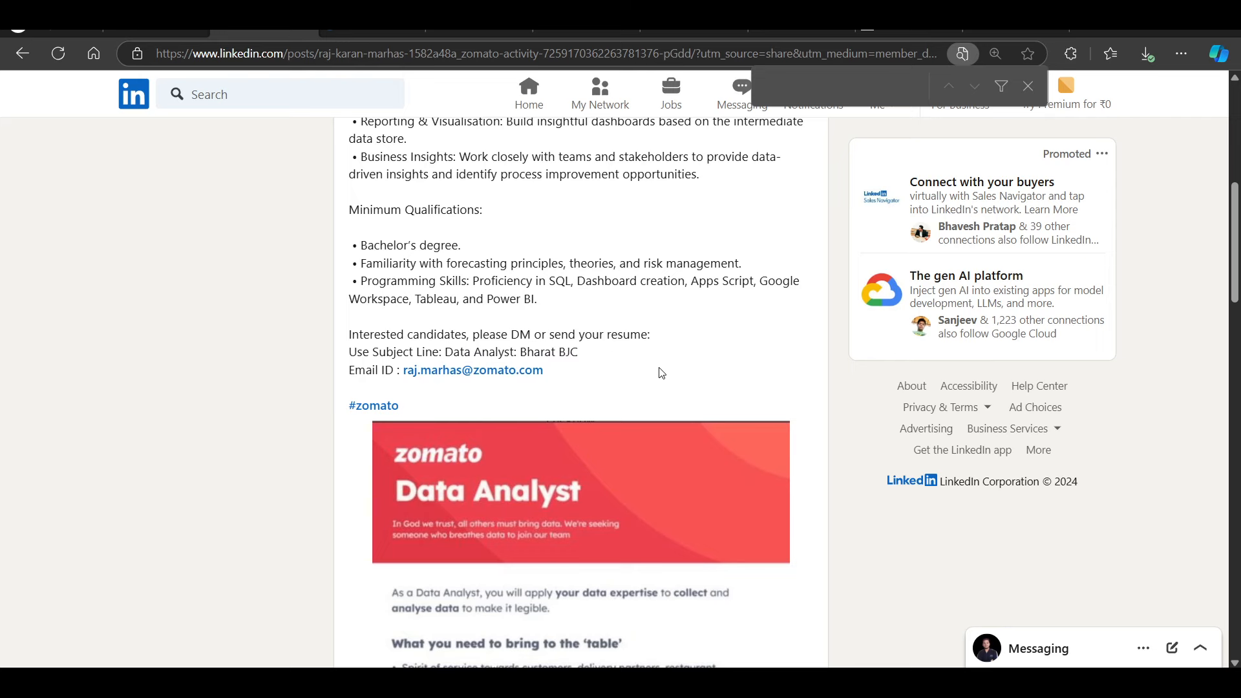
{"action": "mouse_move", "coordinate": [622, 349]}
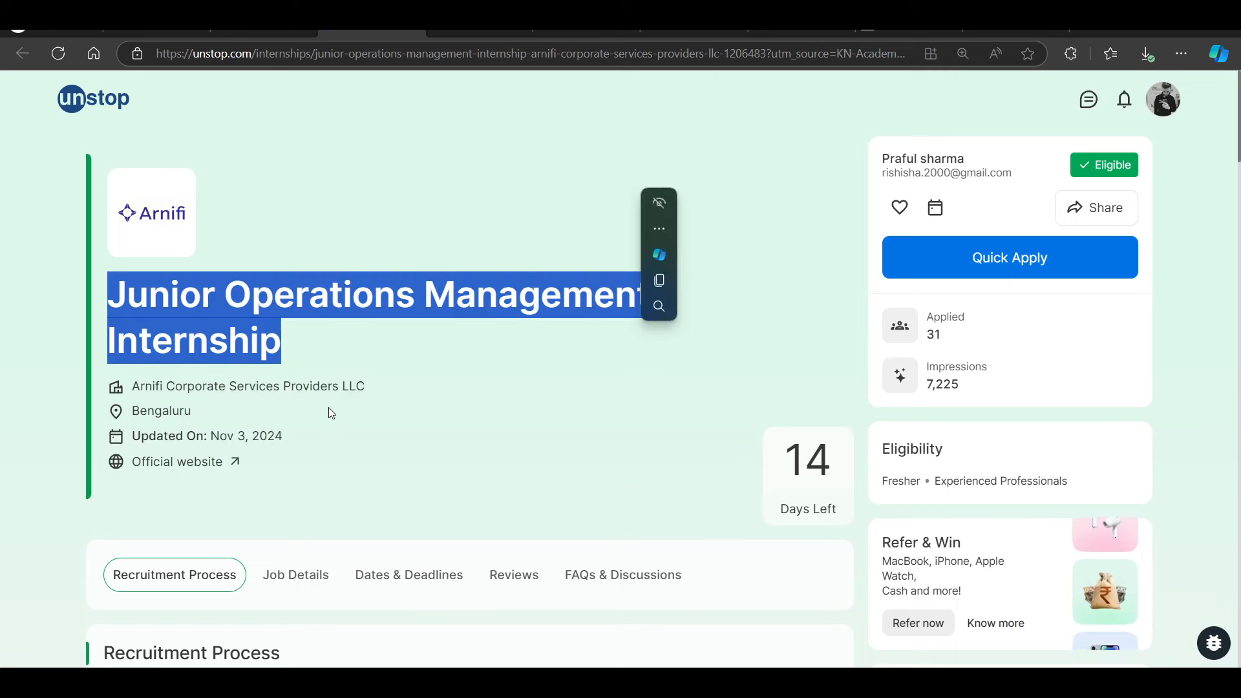
Go through the Arnifi internship's Job Details down to the stipend and internship detail cards
{"action": "scroll", "scroll_direction": "down", "scroll_amount": 3}
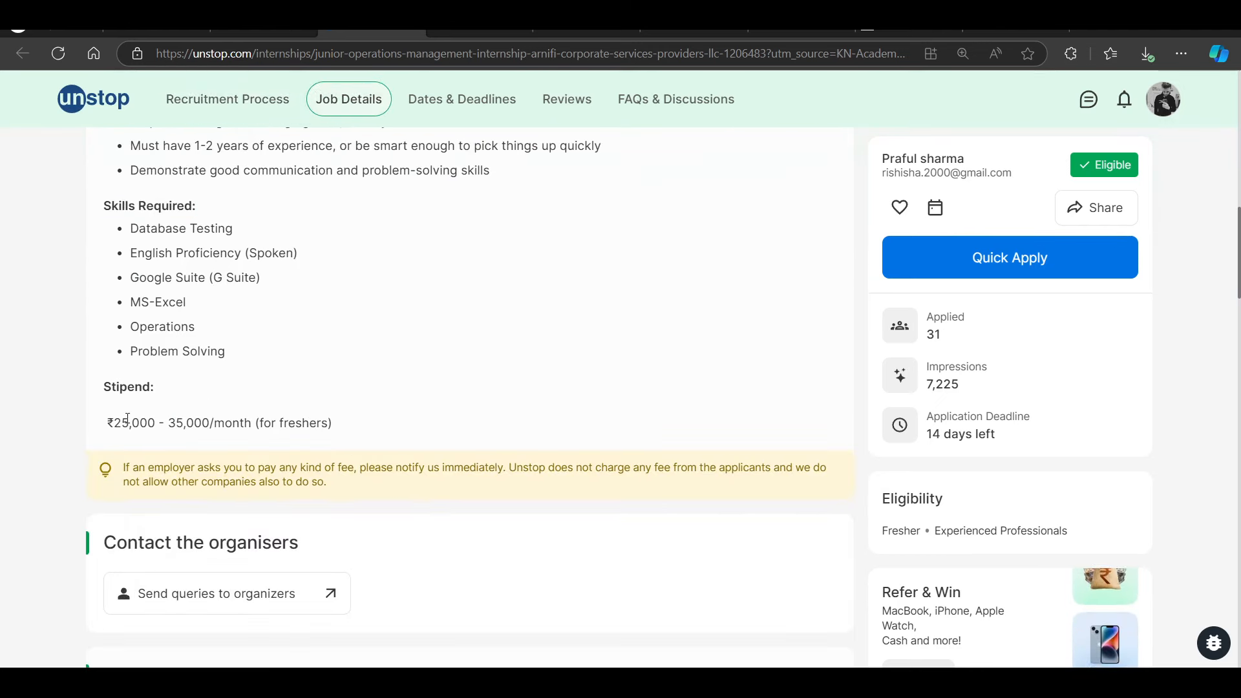
{"action": "double_click", "coordinate": [258, 423]}
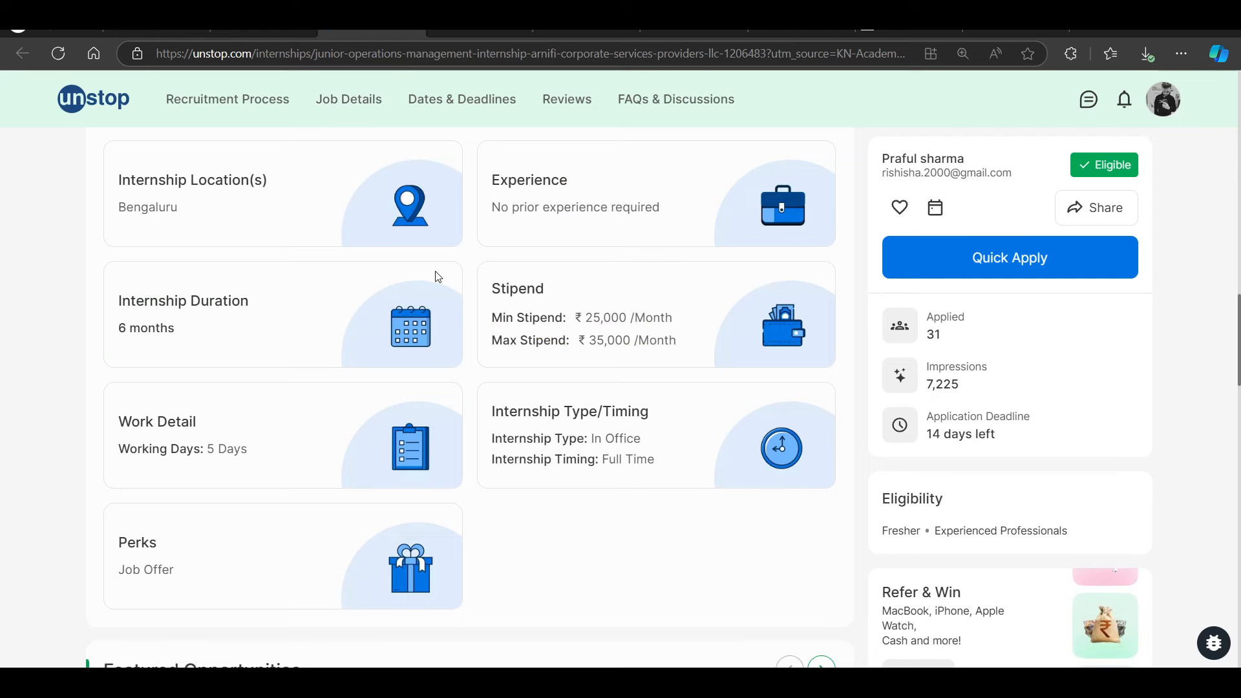
{"action": "double_click", "coordinate": [232, 180]}
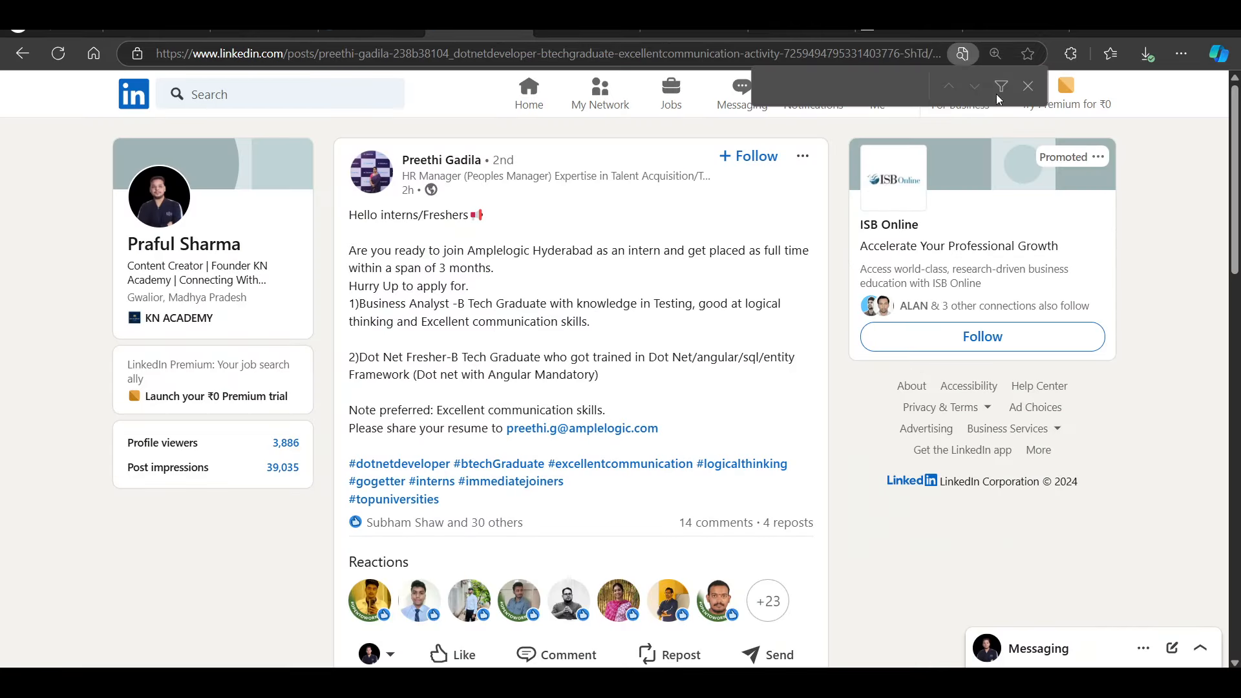
Dismiss the find bar and highlight the sentence about joining Amplelogic Hyderabad
{"action": "left_click", "coordinate": [1028, 86]}
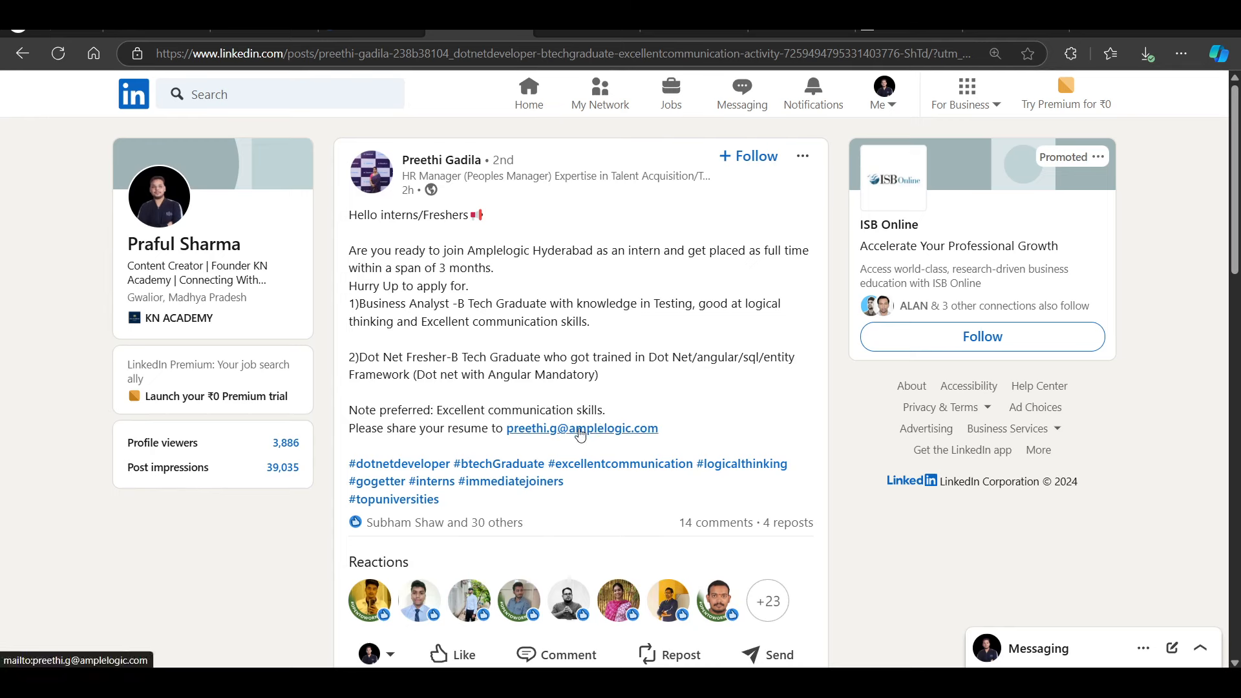
{"action": "mouse_move", "coordinate": [348, 252]}
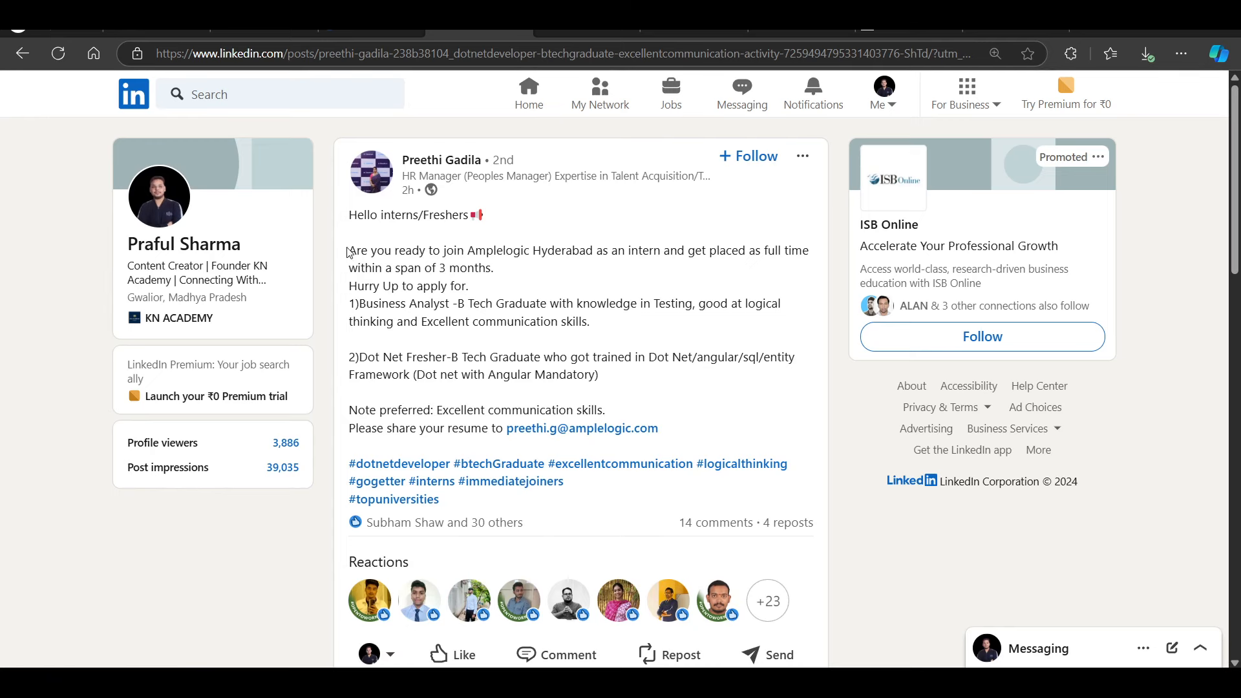
{"action": "left_click_drag", "start_coordinate": [368, 250], "coordinate": [432, 268]}
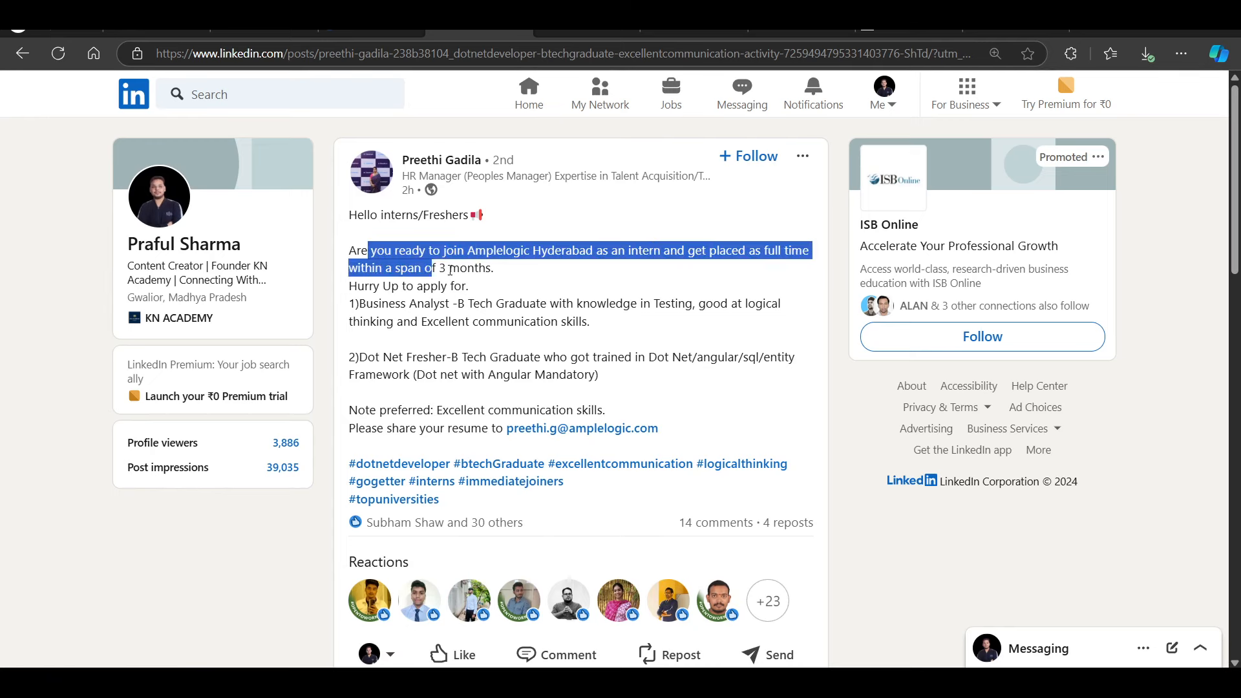
{"action": "left_click", "coordinate": [574, 412]}
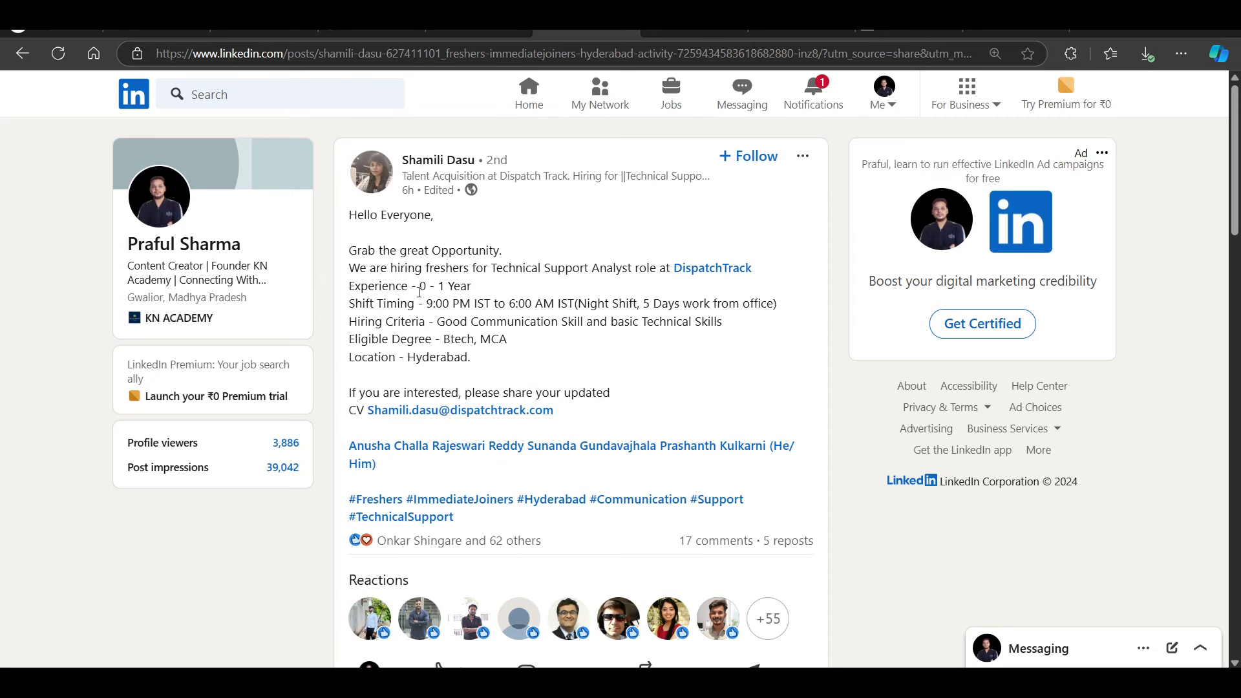
Highlight a line of the DispatchTrack Technical Support Analyst post before moving to IBR InfoTech
{"action": "left_click_drag", "start_coordinate": [350, 267], "coordinate": [655, 268]}
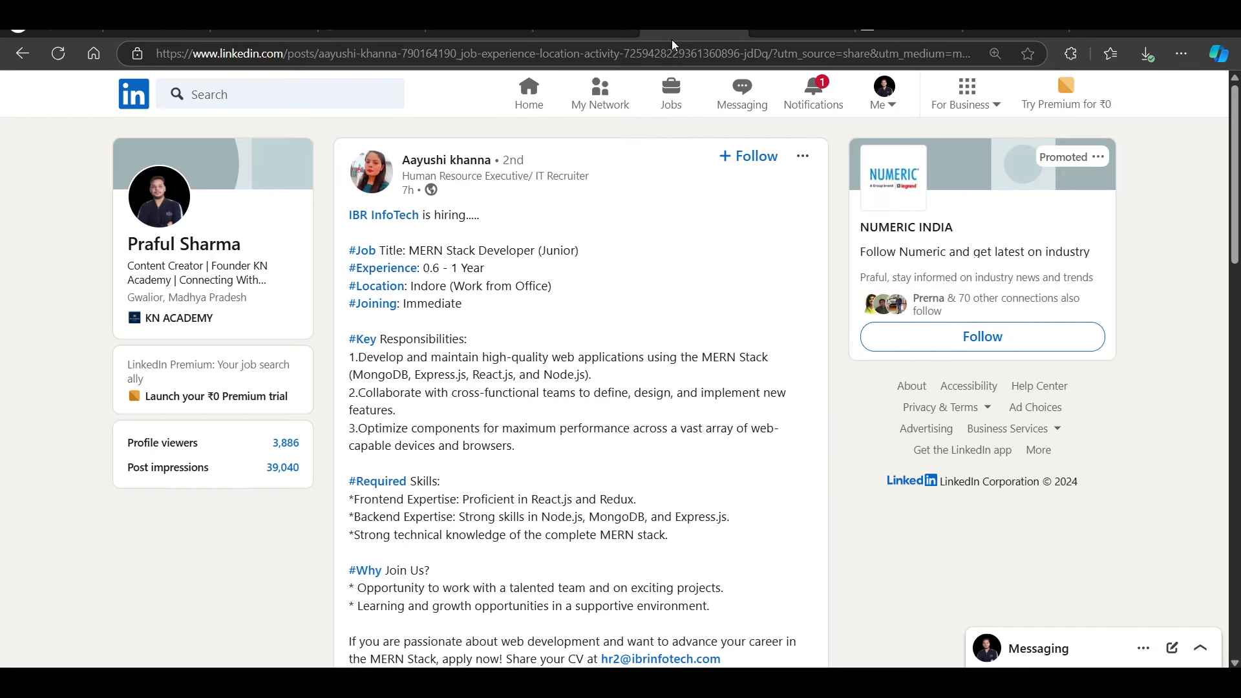
{"action": "mouse_move", "coordinate": [492, 283]}
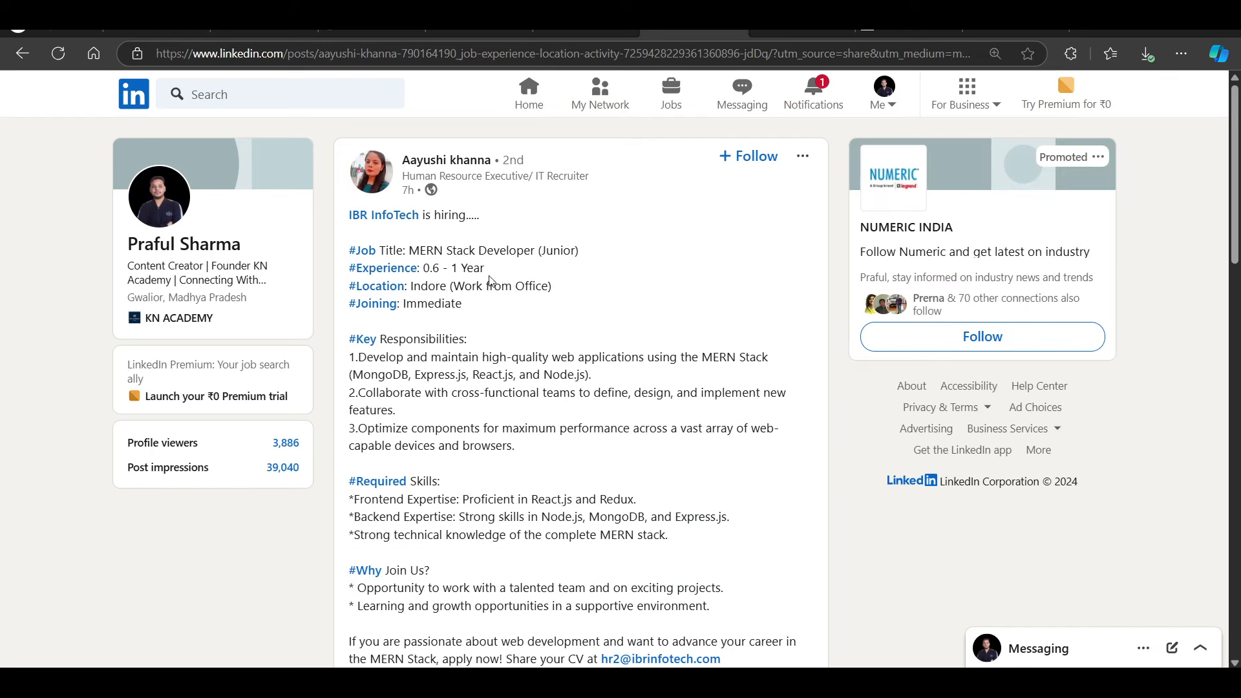
{"action": "mouse_move", "coordinate": [467, 290]}
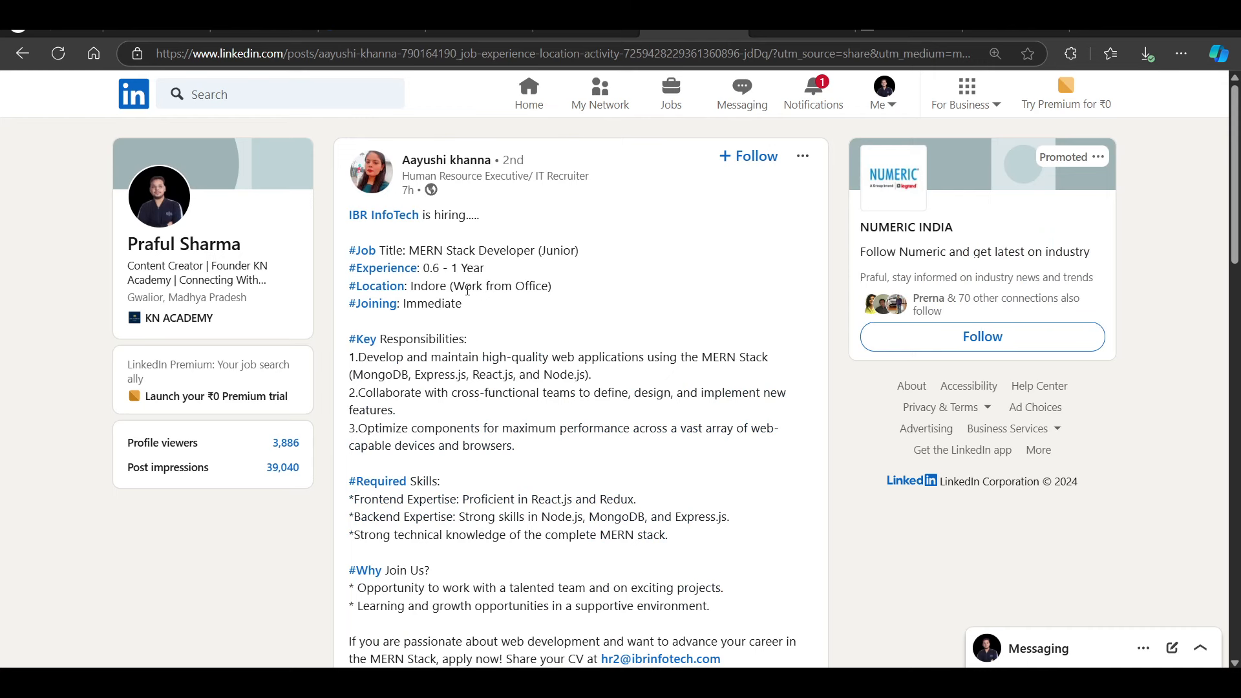
{"action": "left_click_drag", "start_coordinate": [426, 286], "coordinate": [555, 285]}
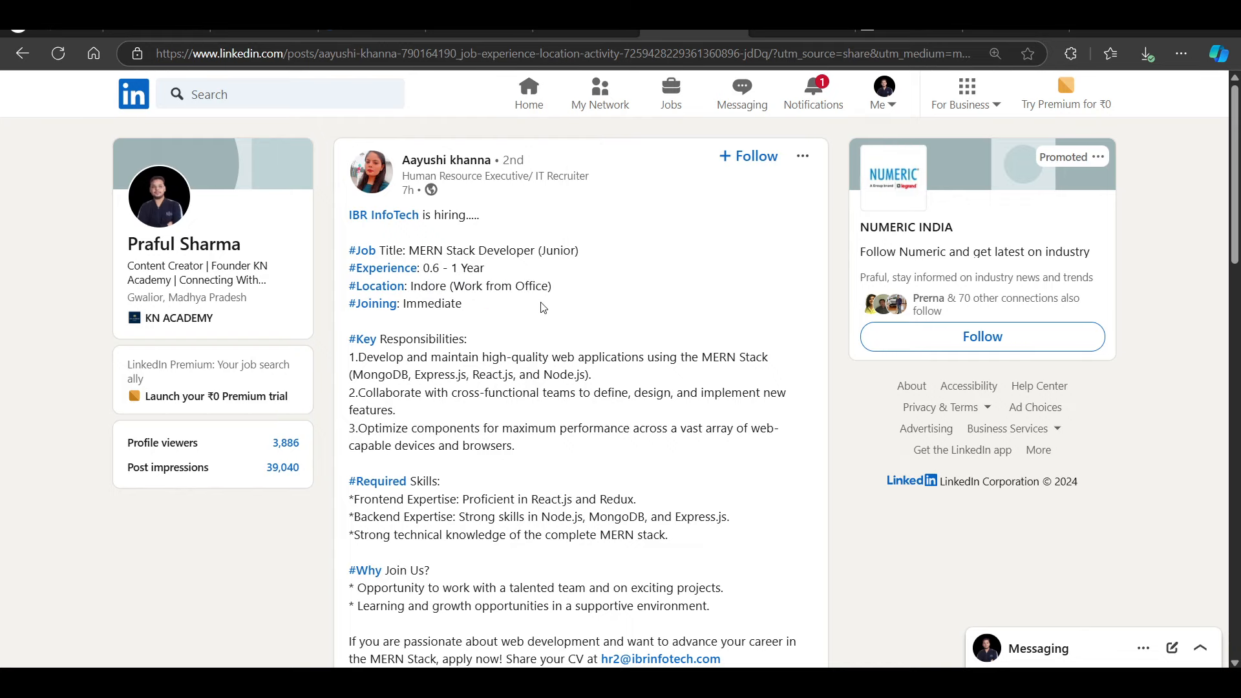
{"action": "scroll", "scroll_direction": "down", "scroll_amount": 3}
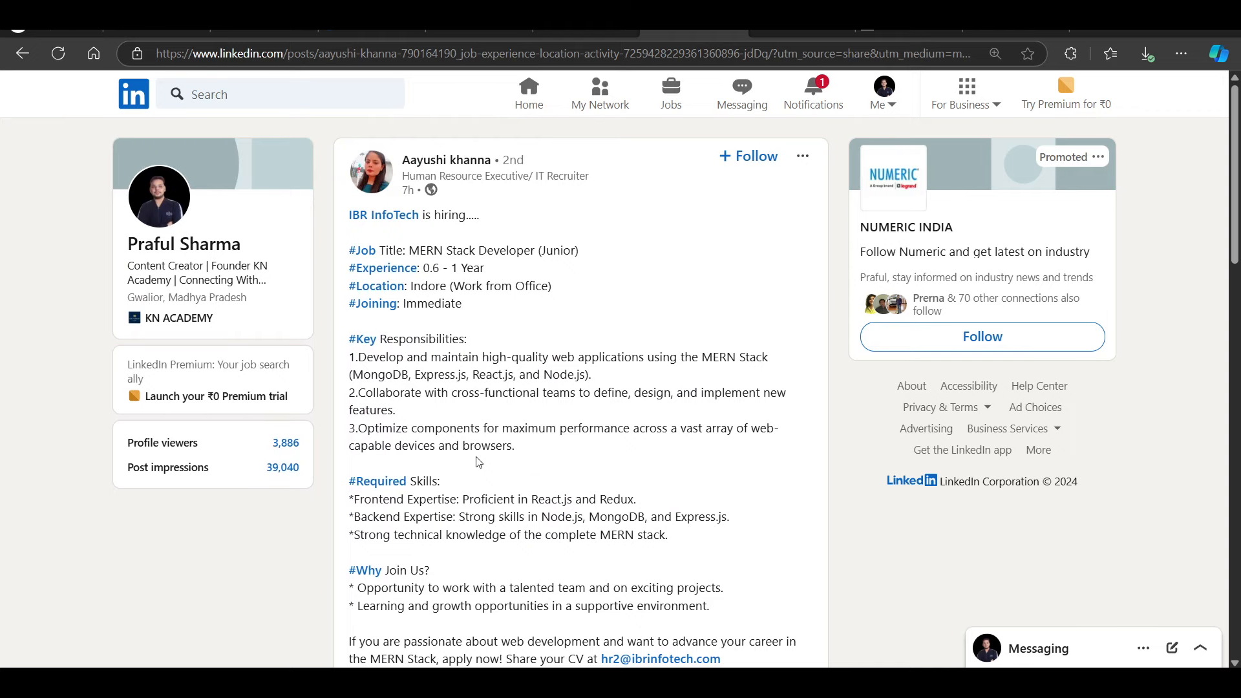
{"action": "scroll", "scroll_direction": "down", "scroll_amount": 3}
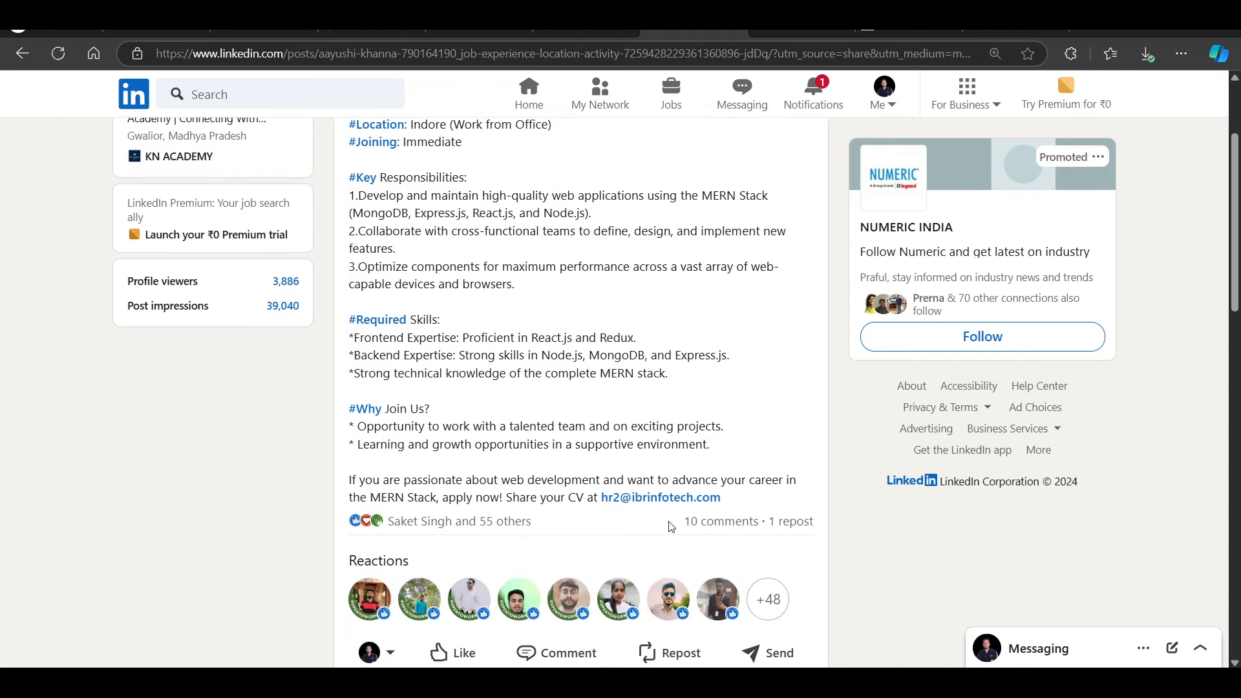